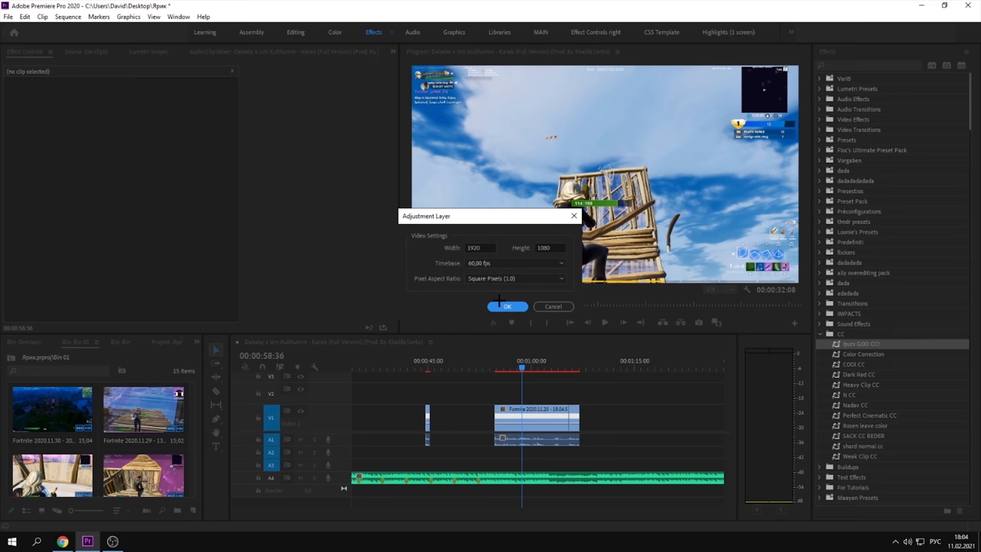
Create an adjustment layer on V3 at 95% opacity and apply Lumetri Color to it
{"action": "left_click", "coordinate": [507, 307]}
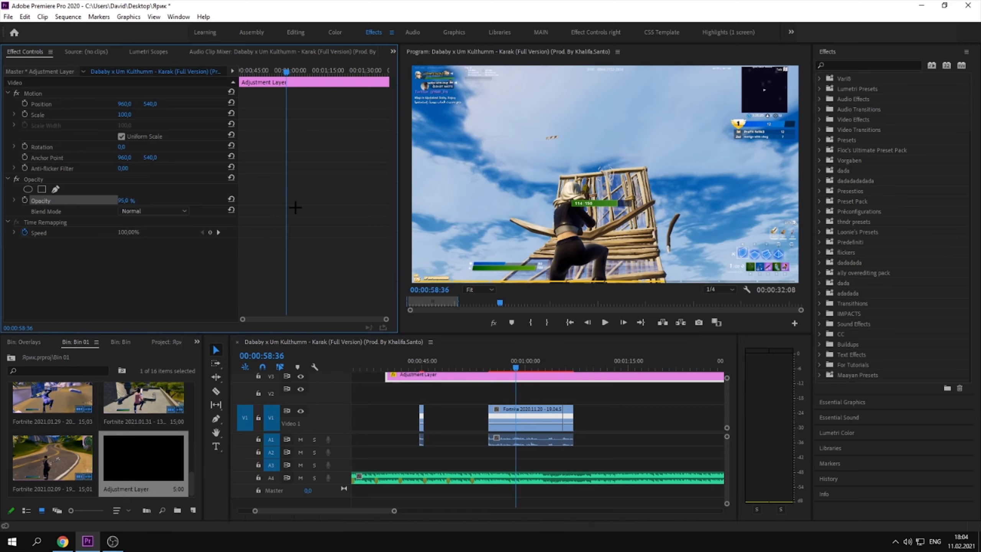
{"action": "left_click", "coordinate": [869, 65]}
{"action": "type", "text": "lumetri color"}
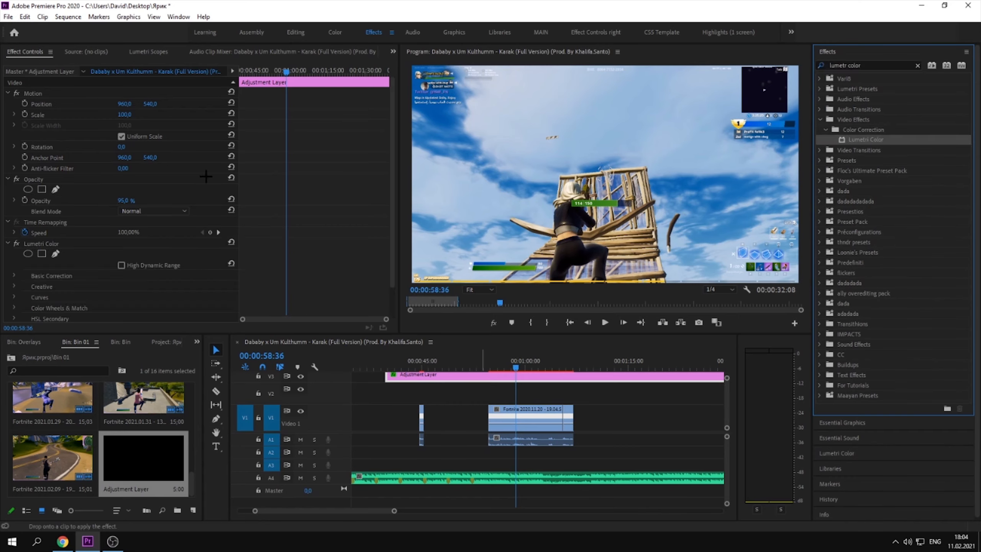
Set the Lumetri Color Vignette Amount to -0,7 on the adjustment layer
{"action": "scroll", "scroll_direction": "down", "scroll_amount": 3}
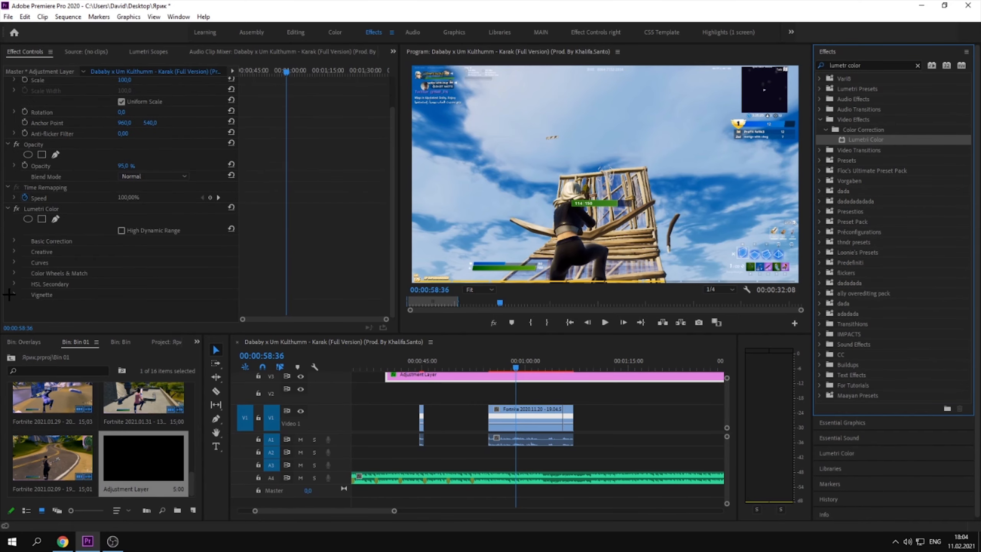
{"action": "left_click", "coordinate": [42, 293]}
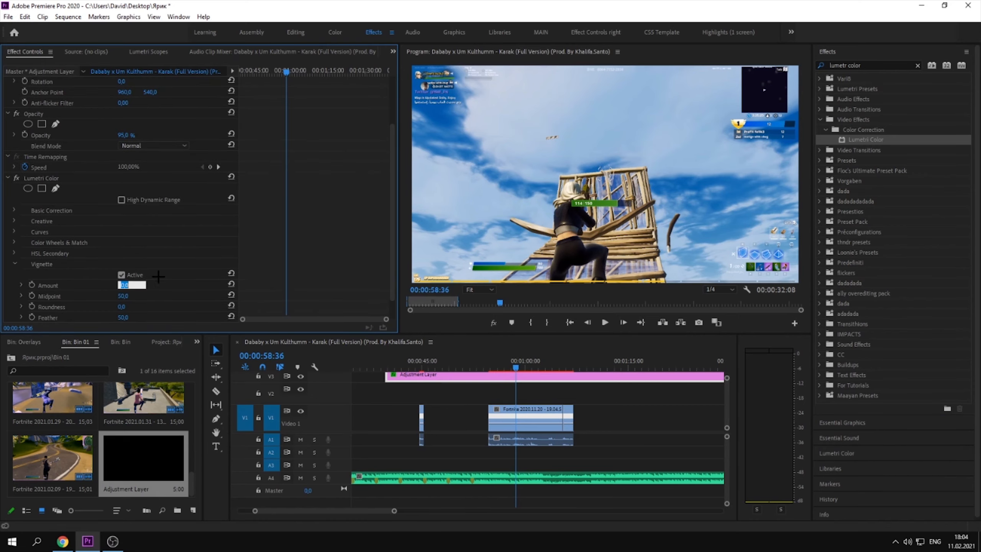
{"action": "type", "text": "-0,7"}
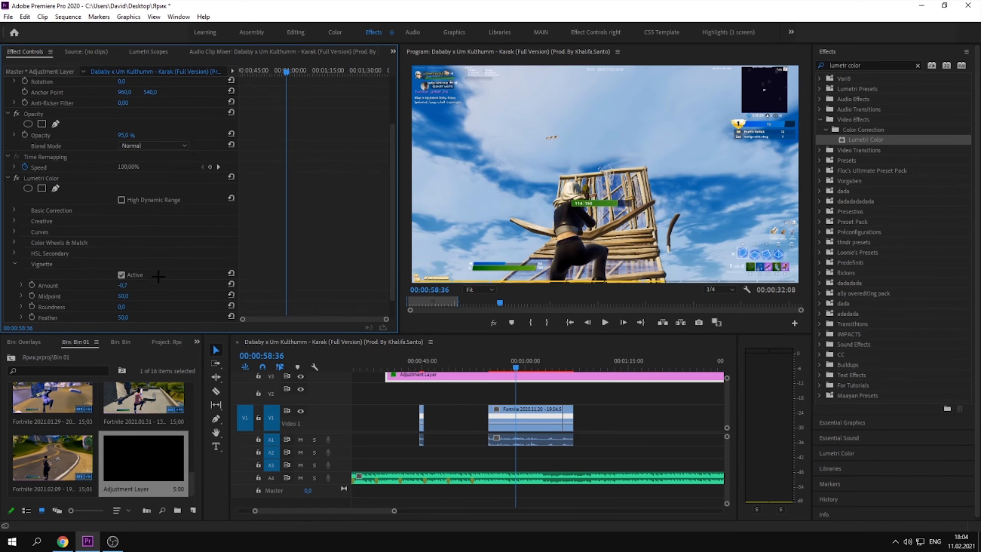
{"action": "scroll", "scroll_direction": "up", "scroll_amount": 3}
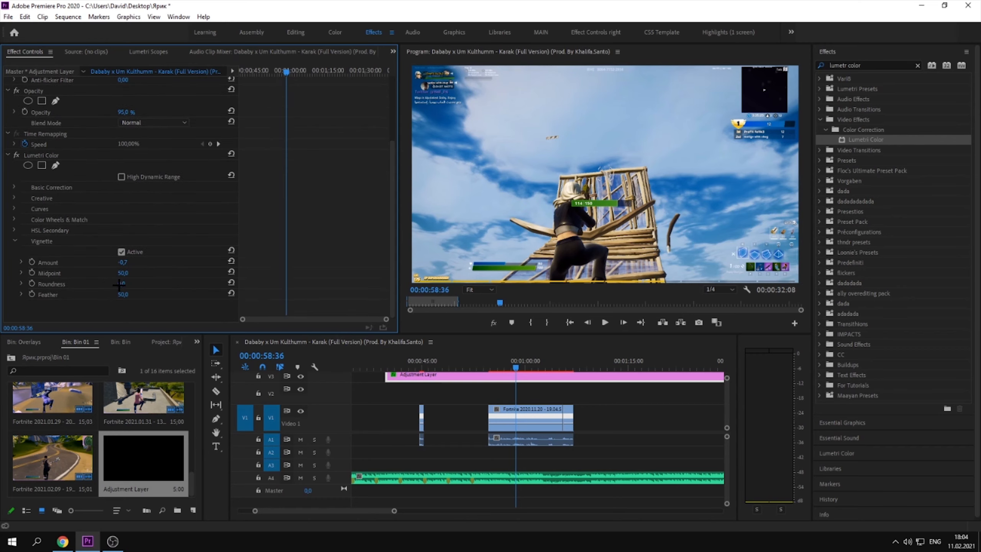
{"action": "double_click", "coordinate": [124, 284]}
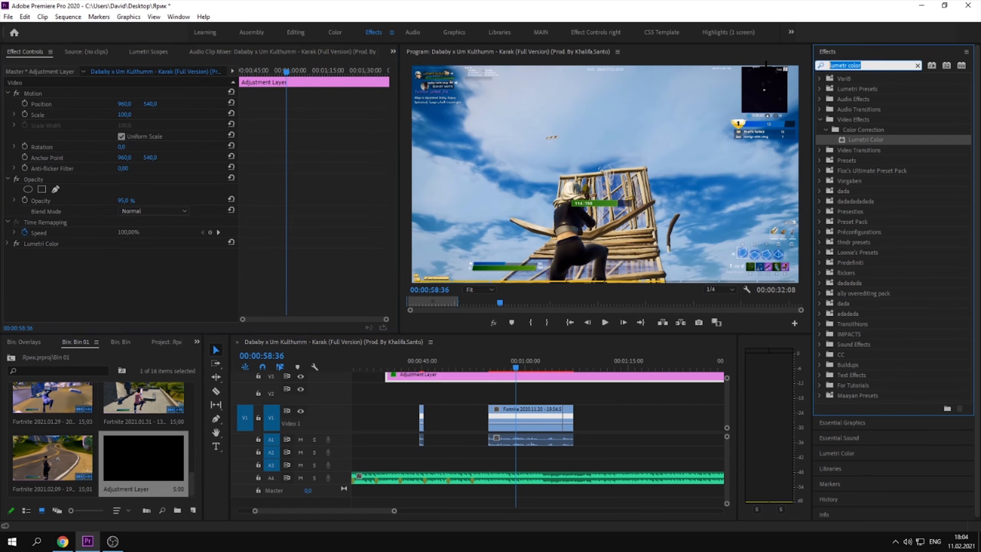
Search effects for s_hues and apply Sapphire S_HueSatBright to the adjustment layer
{"action": "left_click", "coordinate": [917, 66]}
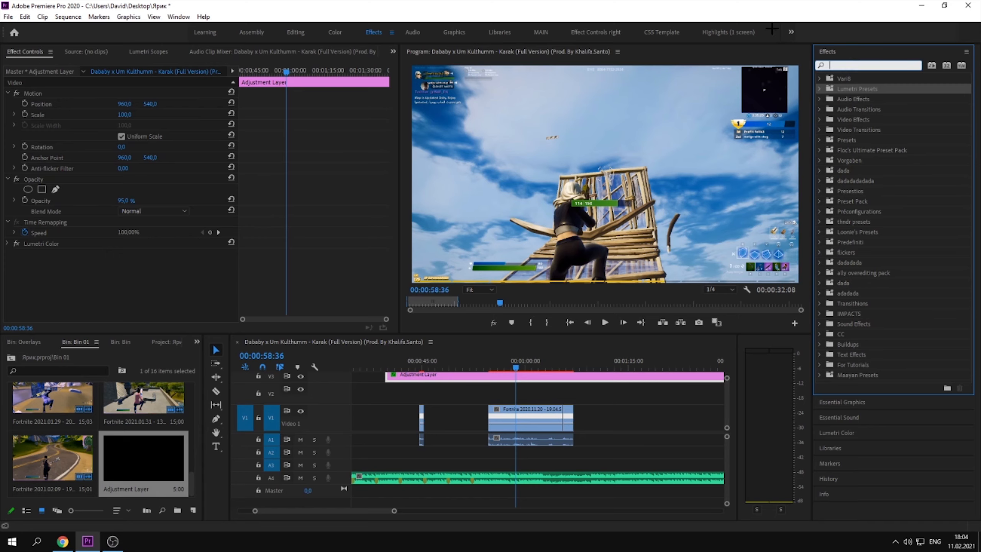
{"action": "type", "text": "s_hues"}
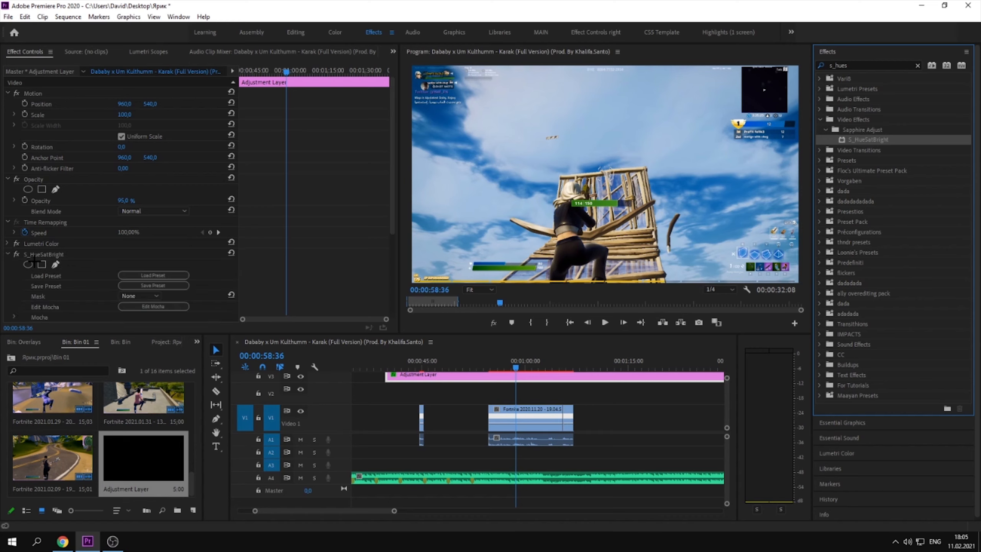
{"action": "scroll", "scroll_direction": "down", "scroll_amount": 3}
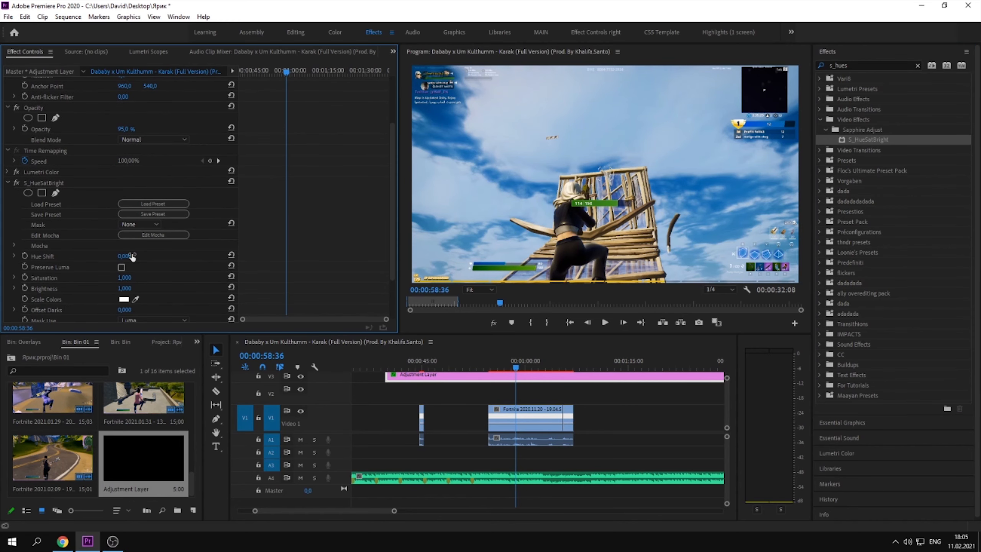